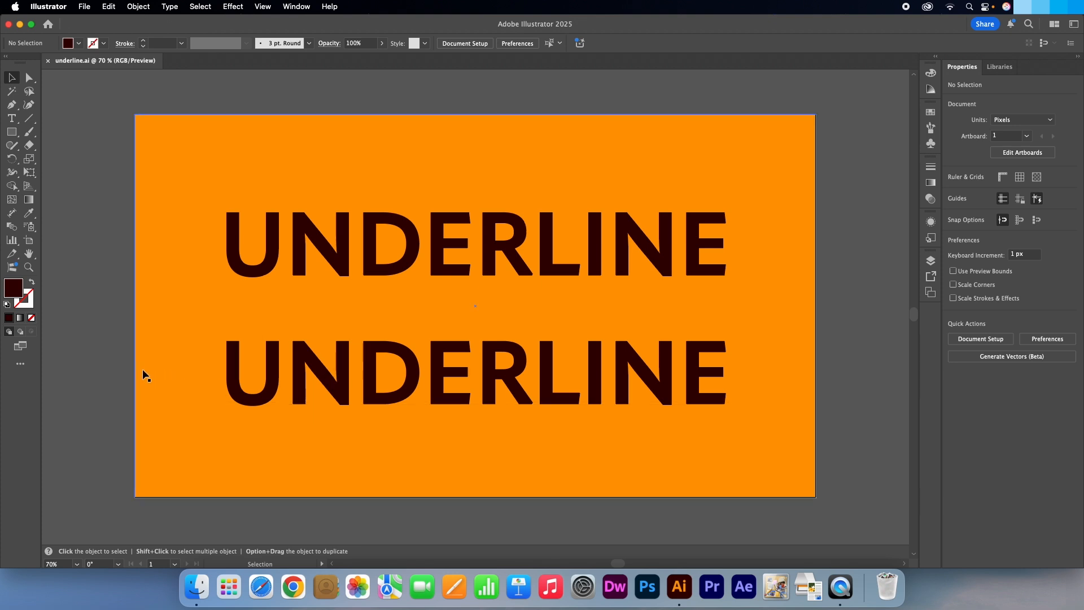
{"action": "mouse_move", "coordinate": [112, 367]}
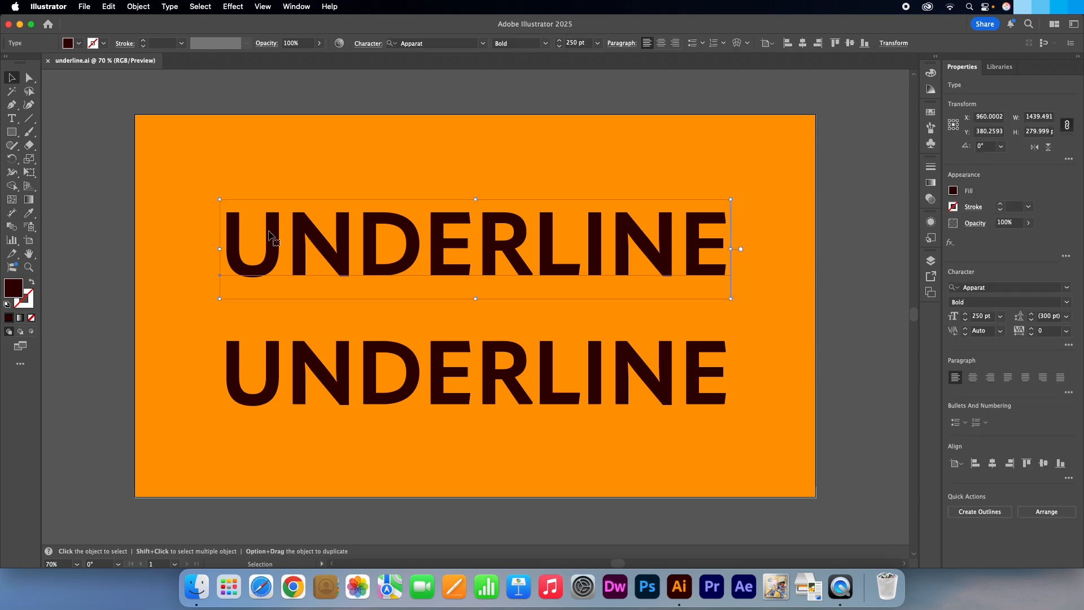
Apply Underline from the Character panel to the whole upper 'UNDERLINE' line
{"action": "left_click", "coordinate": [368, 43]}
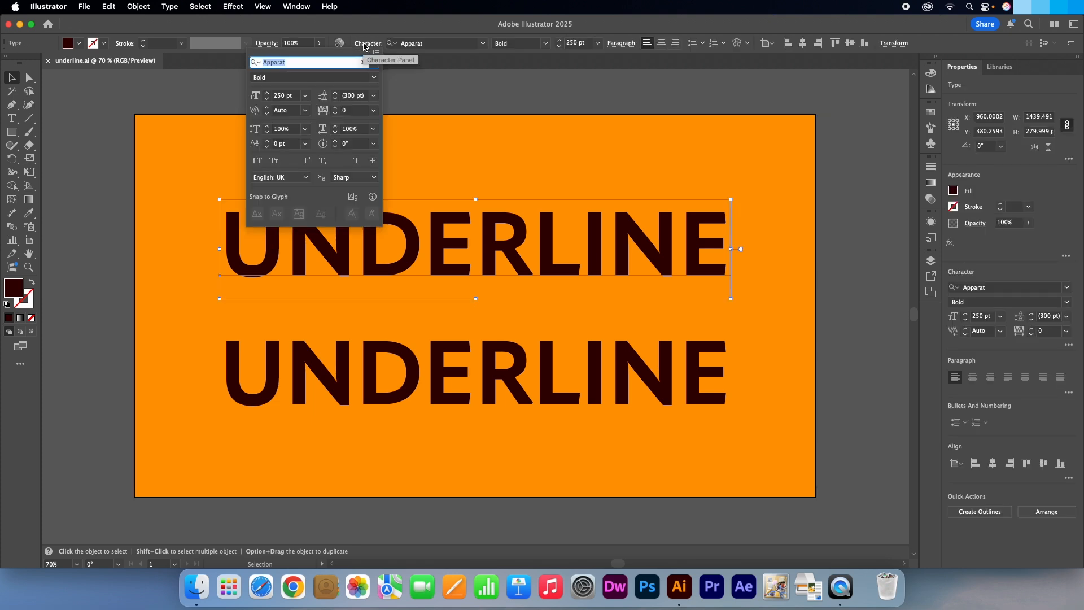
{"action": "mouse_move", "coordinate": [290, 114]}
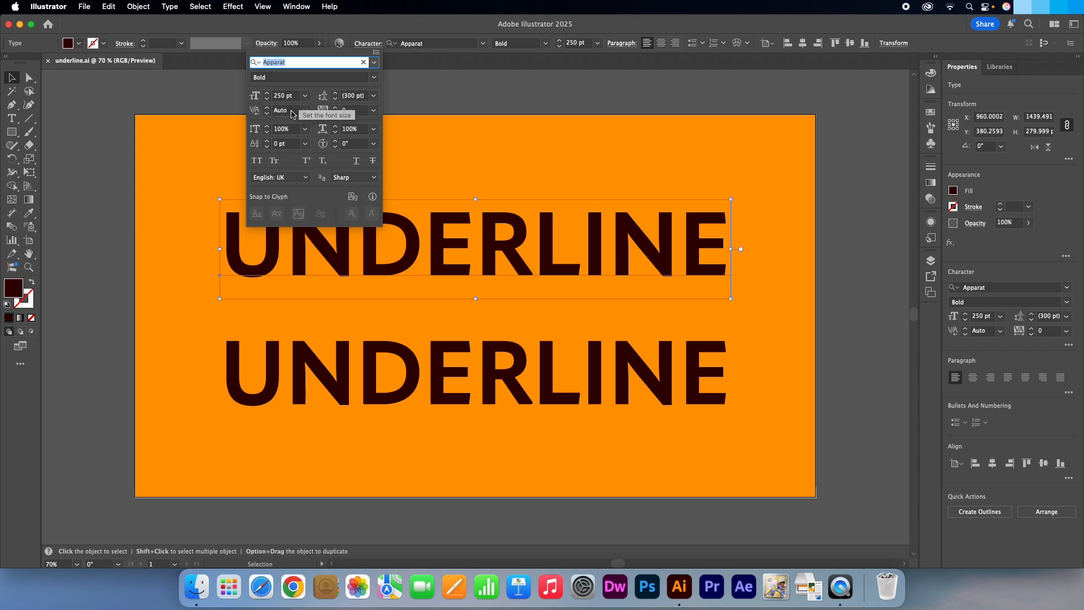
{"action": "mouse_move", "coordinate": [315, 149]}
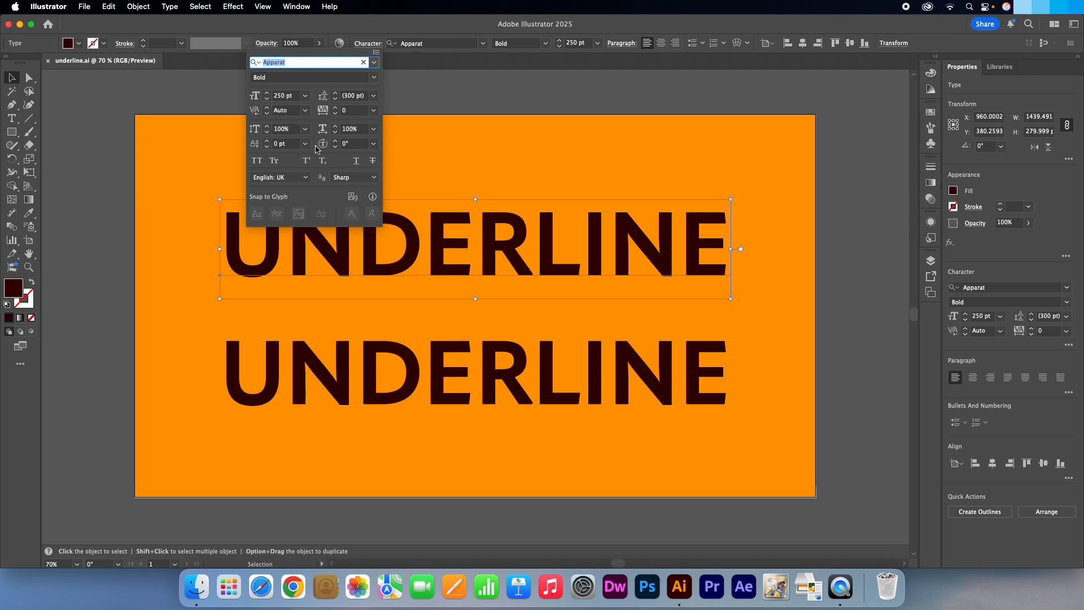
{"action": "mouse_move", "coordinate": [356, 161]}
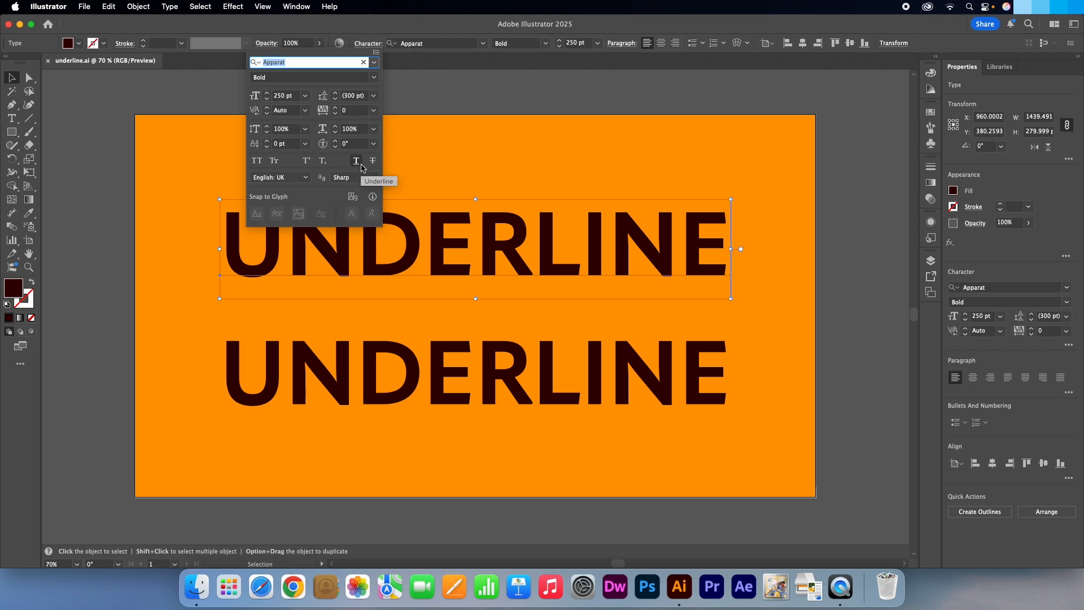
{"action": "left_click", "coordinate": [357, 161]}
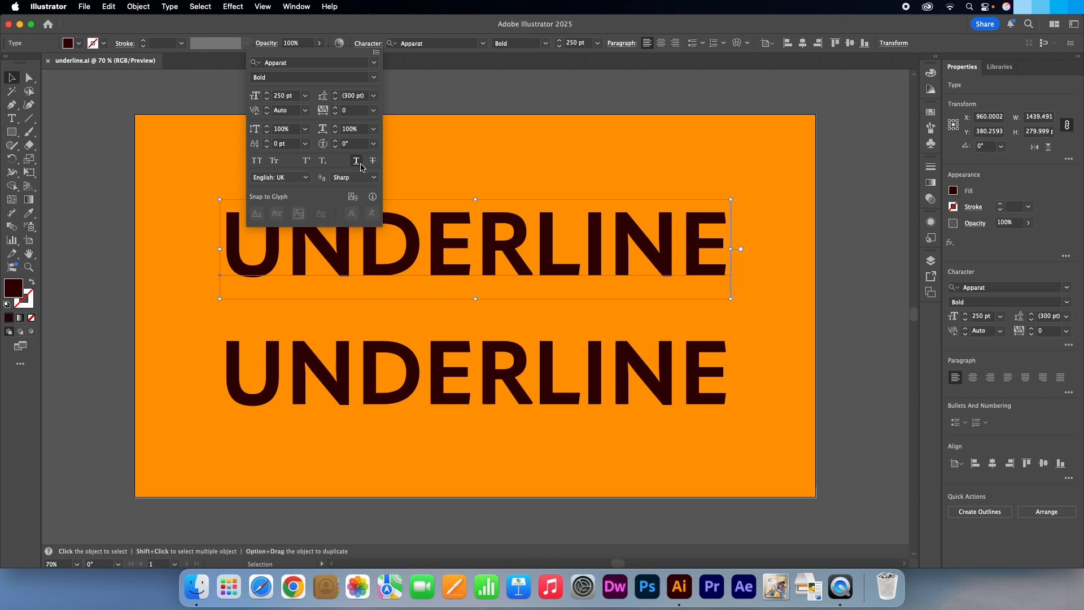
{"action": "left_click", "coordinate": [357, 160]}
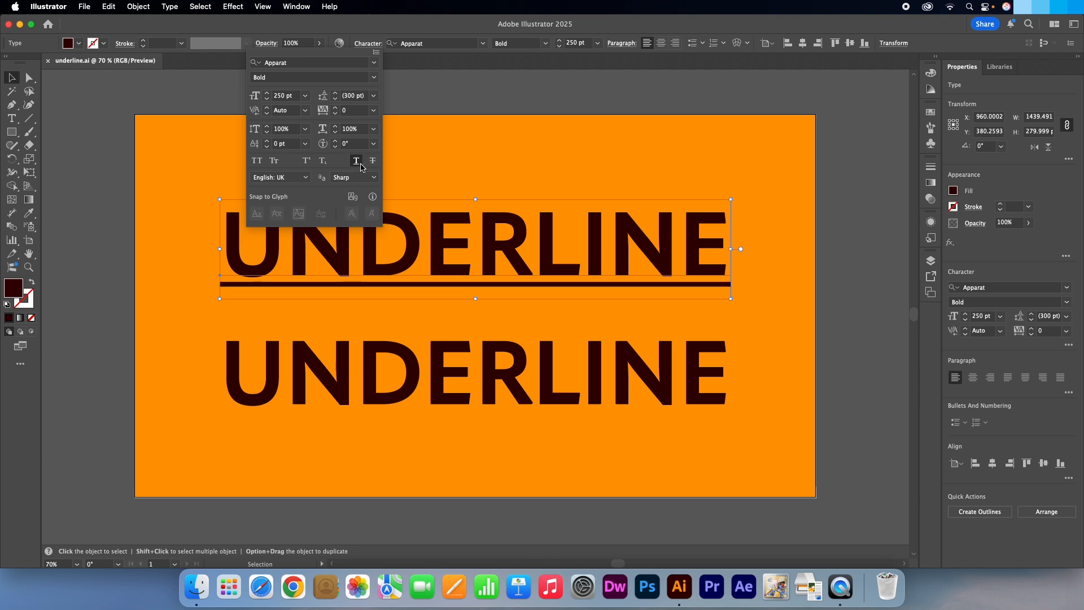
{"action": "left_click", "coordinate": [356, 160]}
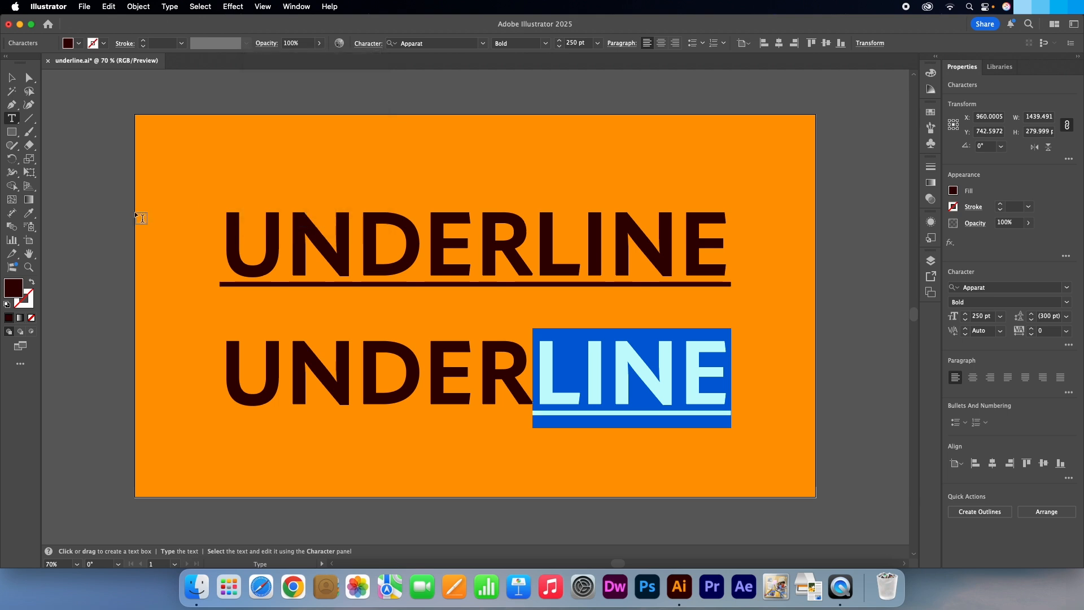
Deselect the text to commit the underline on 'LINE' in the lower word
{"action": "left_click", "coordinate": [96, 189]}
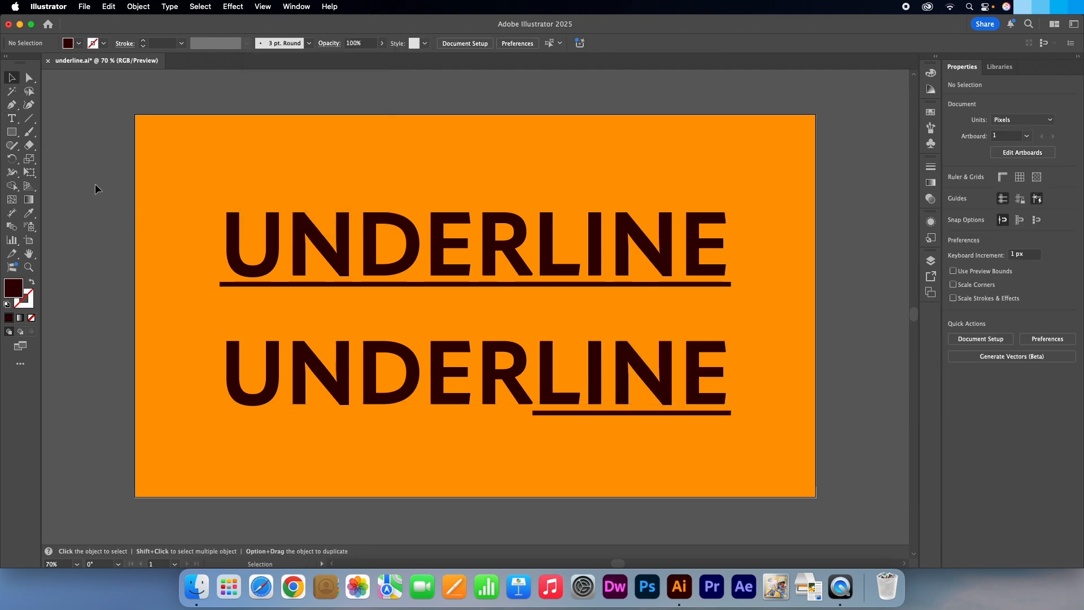